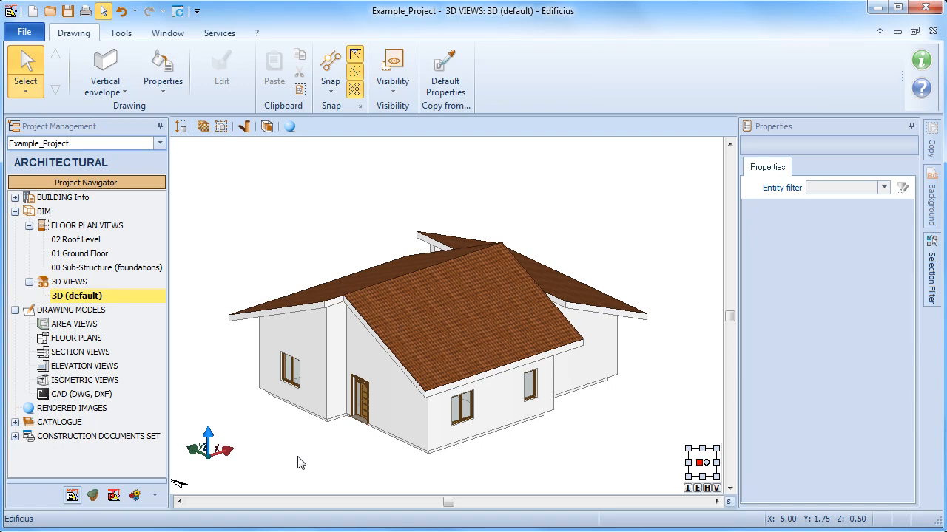
{"action": "mouse_move", "coordinate": [48, 247]}
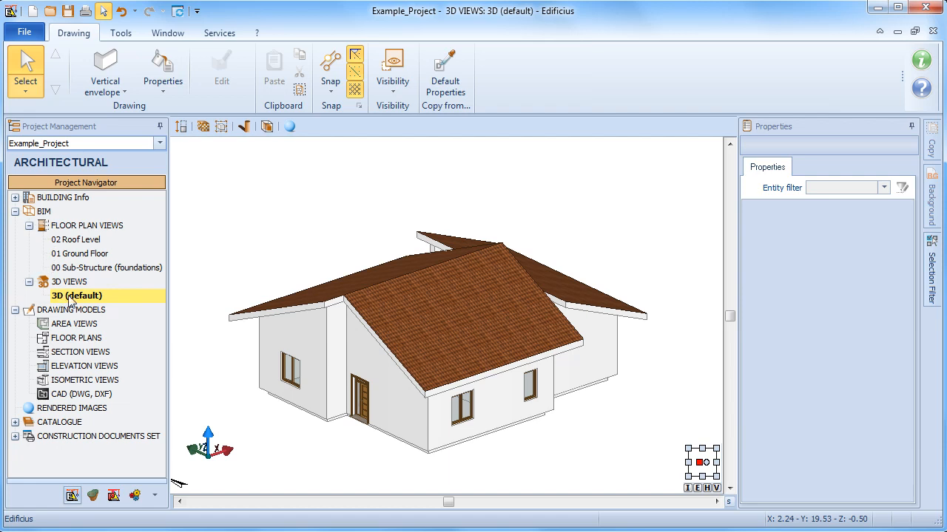
{"action": "mouse_move", "coordinate": [147, 168]}
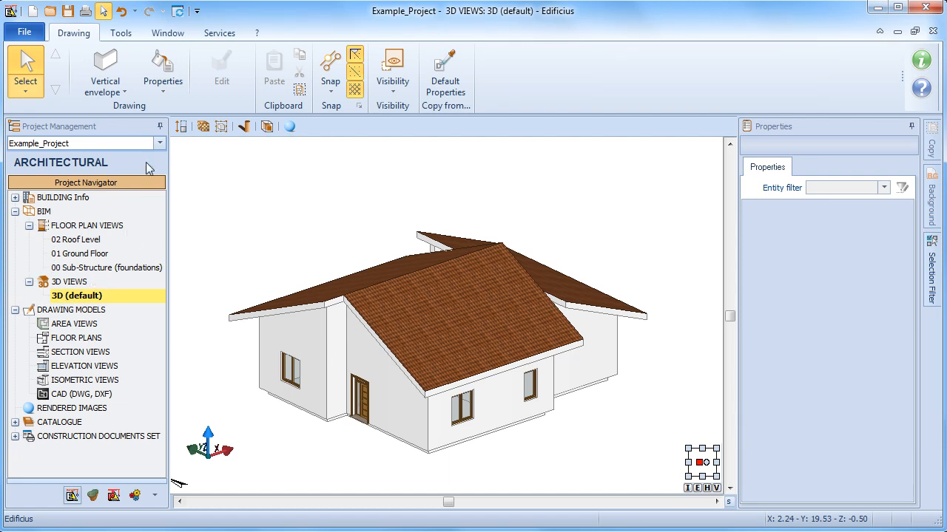
Activate the Dormer opening tool from the Vertical envelope element gallery
{"action": "left_click", "coordinate": [104, 70]}
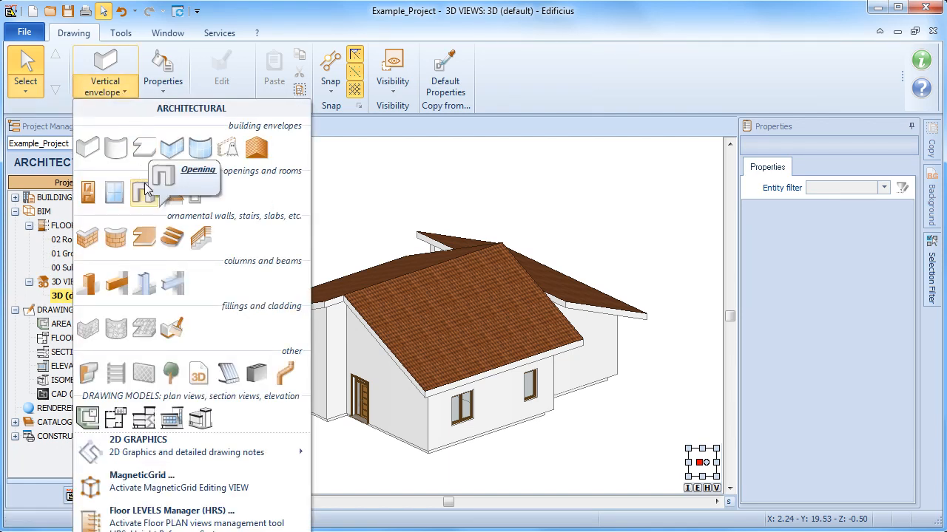
{"action": "mouse_move", "coordinate": [172, 194]}
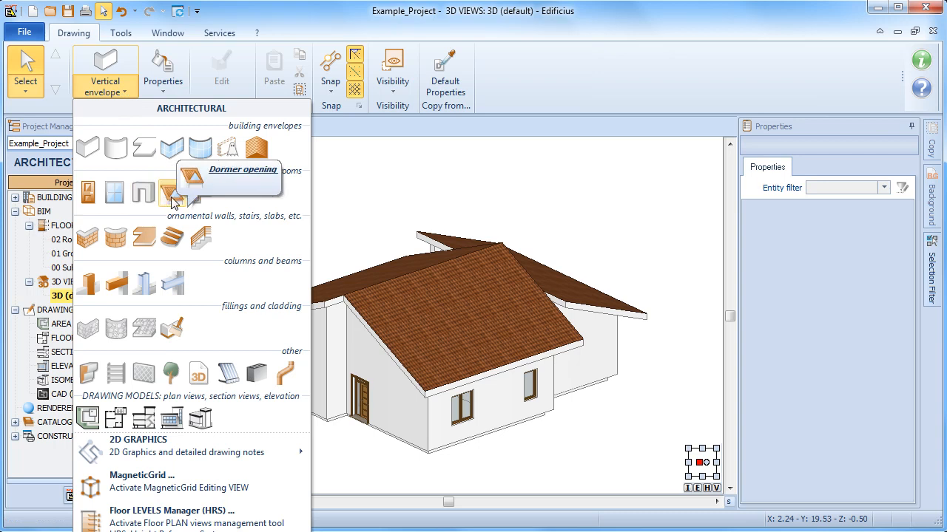
{"action": "left_click", "coordinate": [171, 193]}
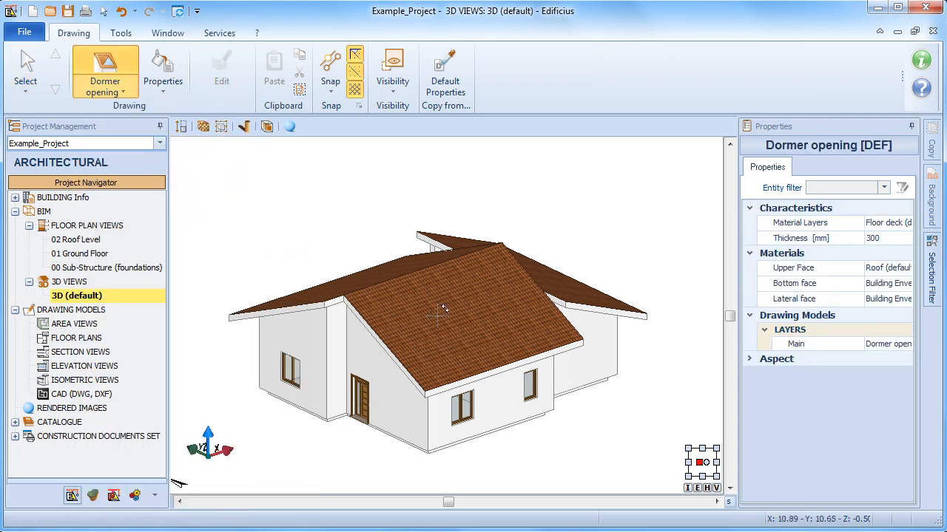
{"action": "mouse_move", "coordinate": [472, 307]}
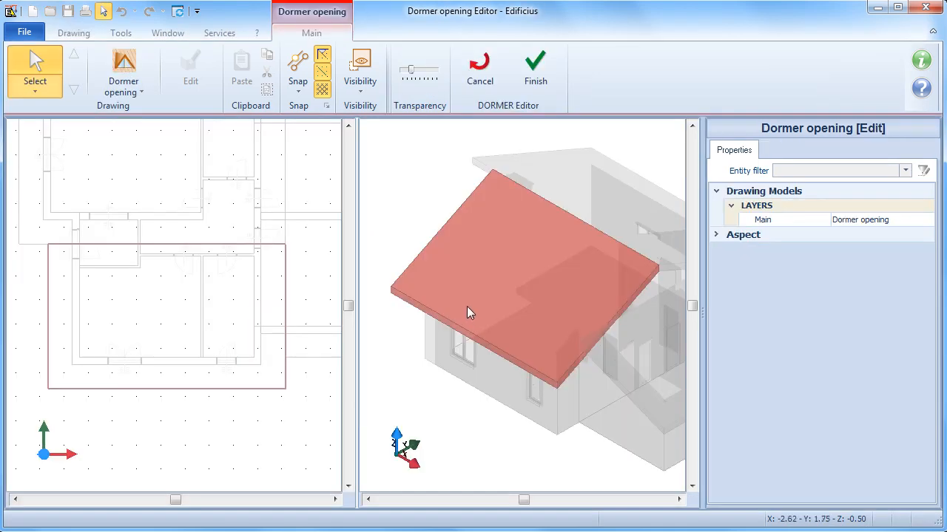
{"action": "mouse_move", "coordinate": [289, 421]}
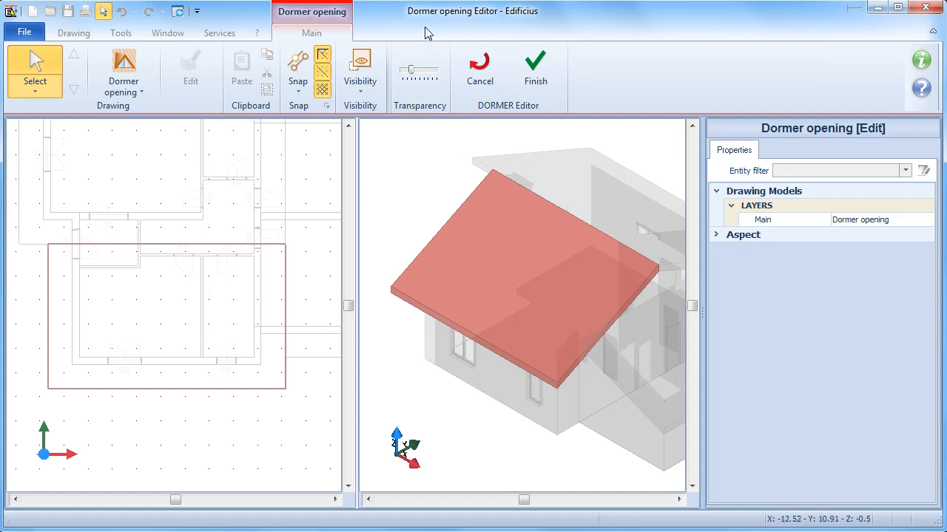
{"action": "mouse_move", "coordinate": [407, 184]}
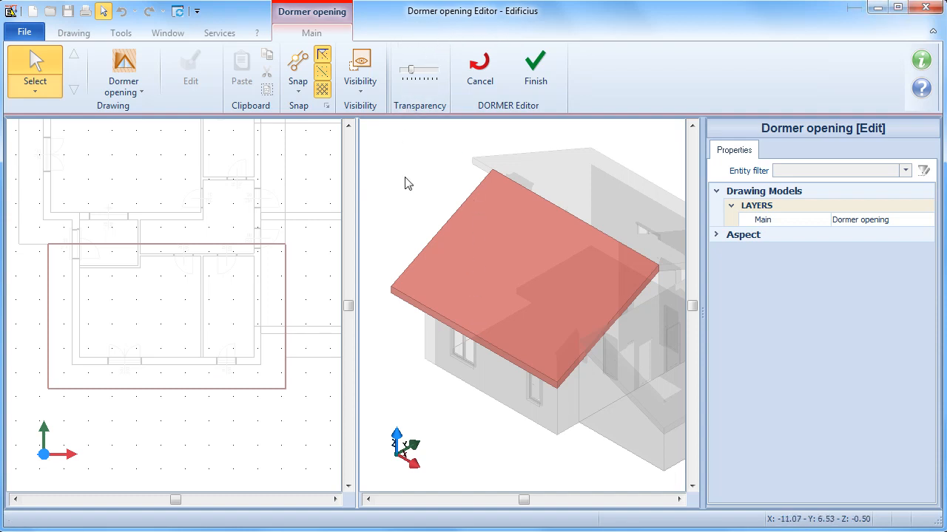
{"action": "mouse_move", "coordinate": [135, 106]}
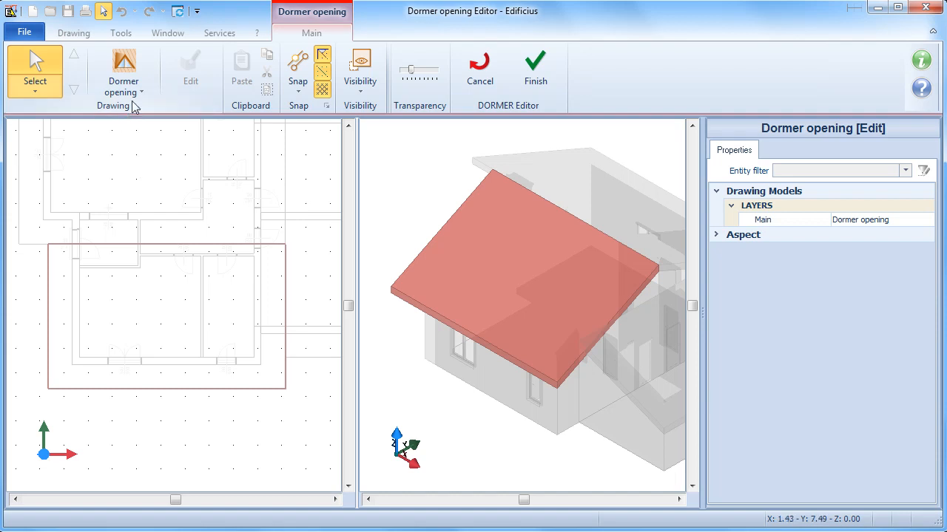
Select the first, triangular dormer shape from the Dormer opening gallery
{"action": "left_click", "coordinate": [123, 74]}
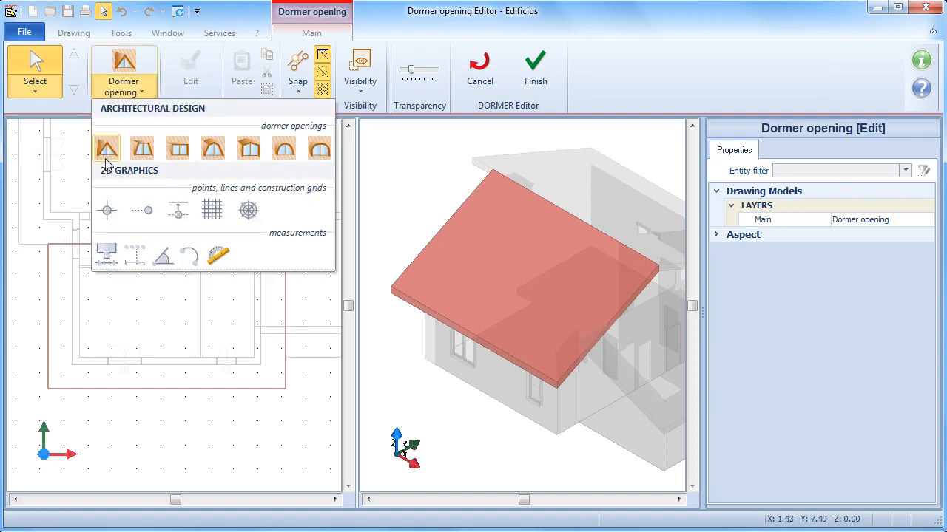
{"action": "left_click", "coordinate": [106, 147]}
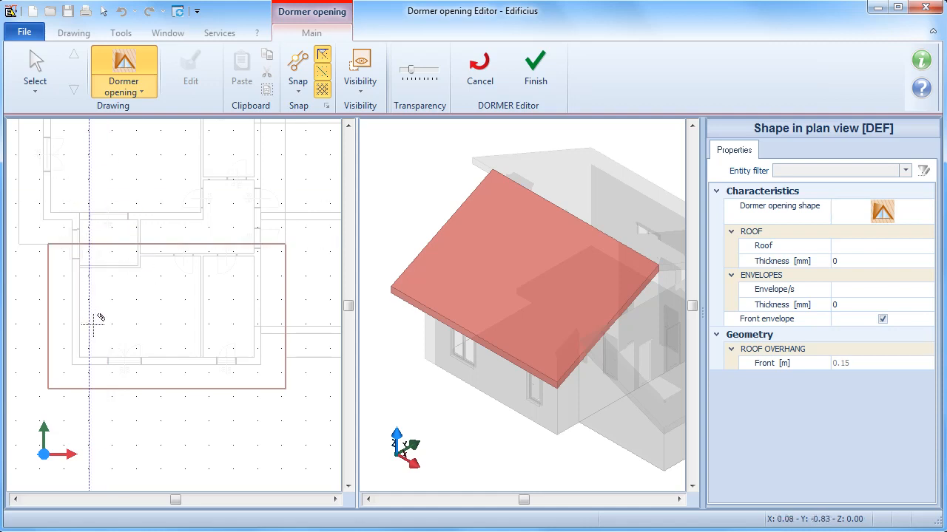
{"action": "mouse_move", "coordinate": [122, 302]}
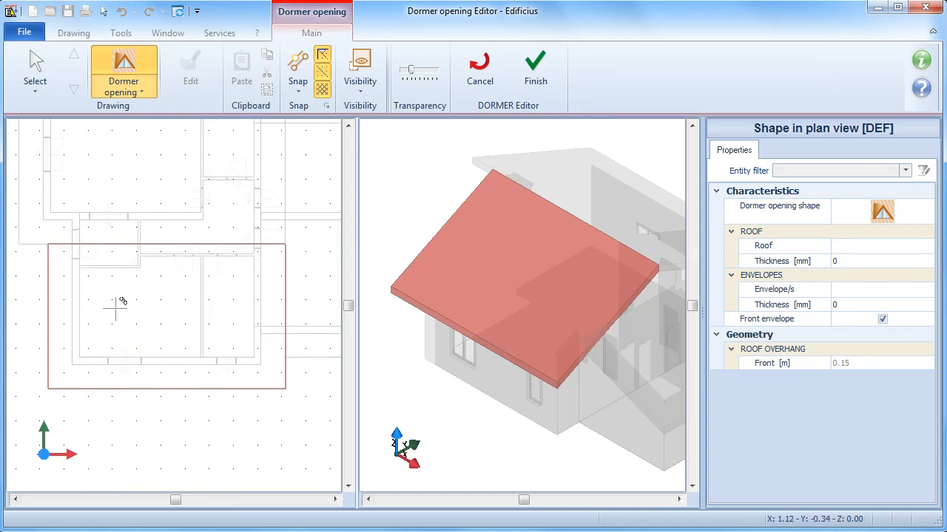
{"action": "mouse_move", "coordinate": [162, 270]}
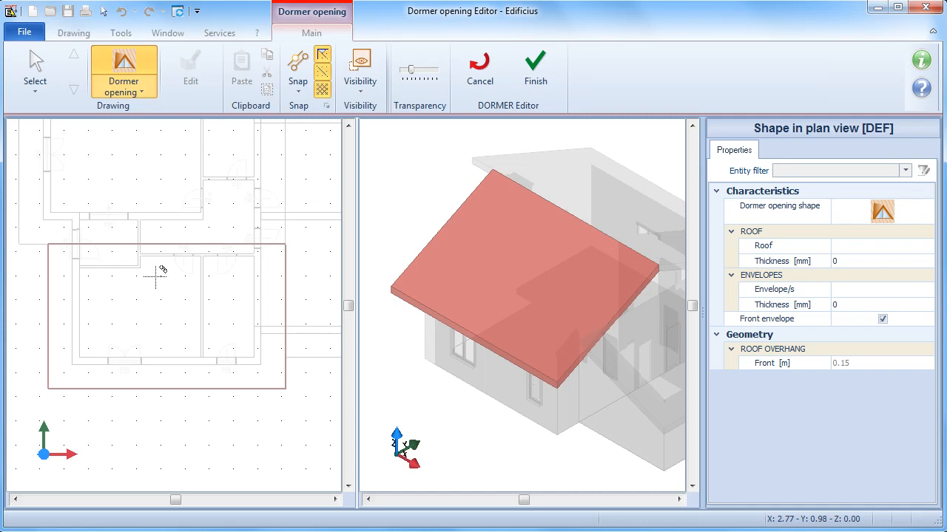
Place the triangular dormer on the roof slope plan, stretched to about 2.35 m
{"action": "left_click", "coordinate": [155, 288]}
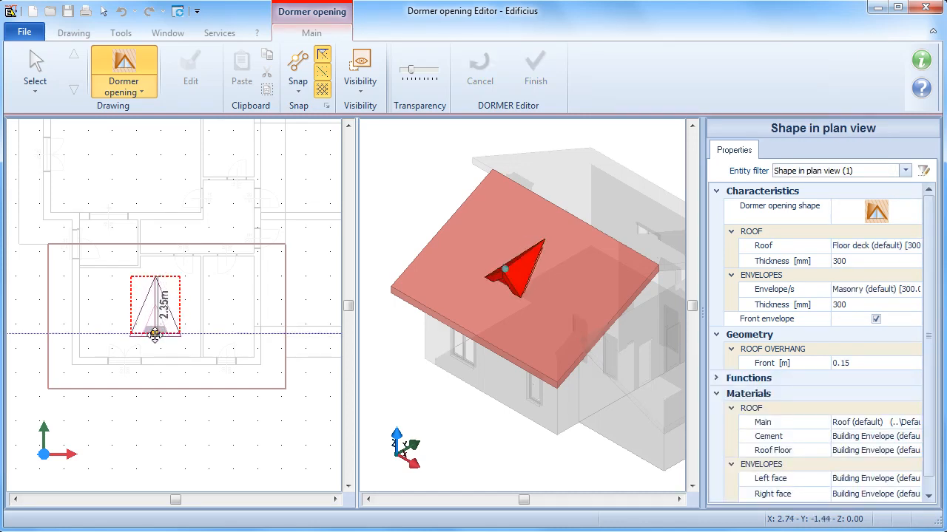
{"action": "left_click_drag", "start_coordinate": [155, 335], "coordinate": [158, 370]}
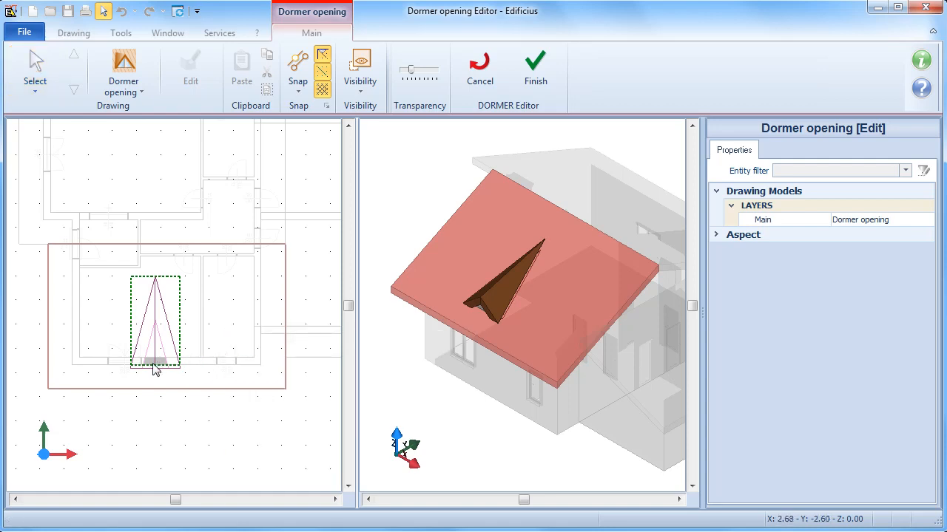
Select the placed triangular dormer on the plan to show its handles and properties
{"action": "left_click", "coordinate": [155, 318]}
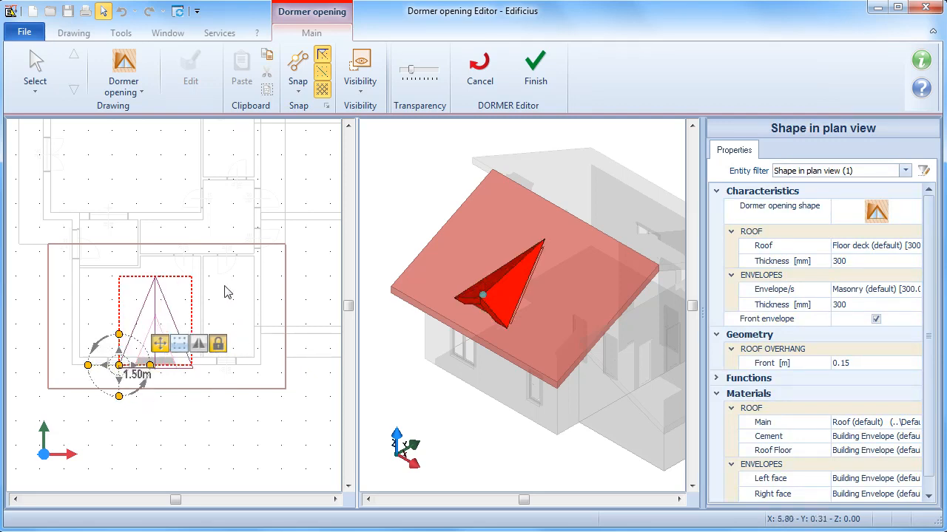
{"action": "mouse_move", "coordinate": [196, 454]}
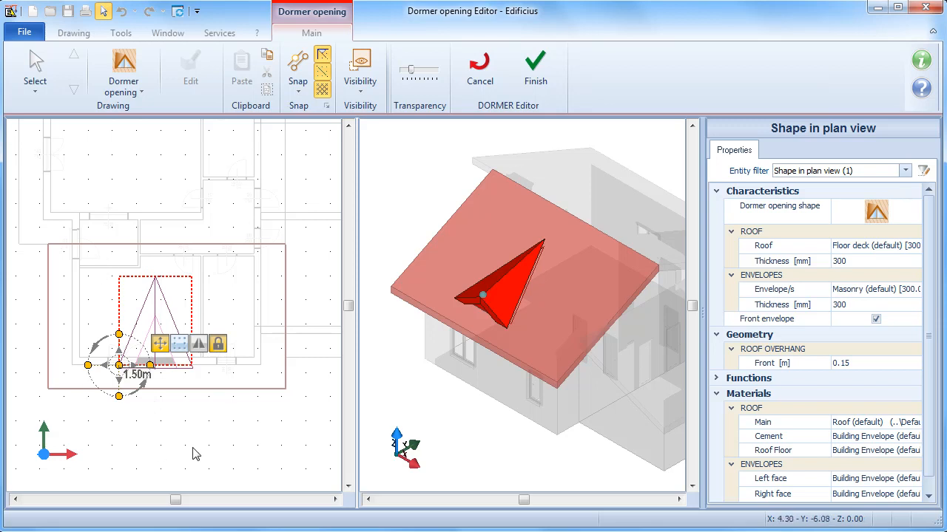
{"action": "mouse_move", "coordinate": [507, 228]}
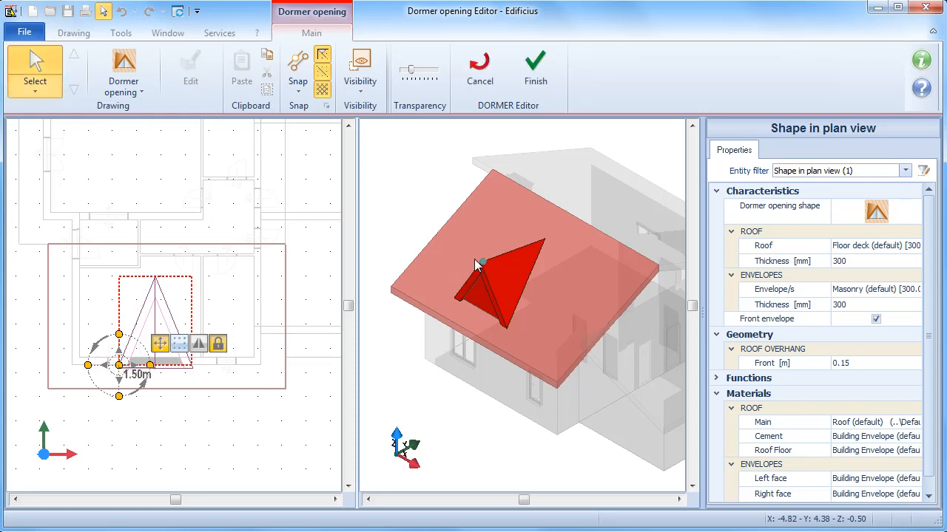
{"action": "mouse_move", "coordinate": [684, 222]}
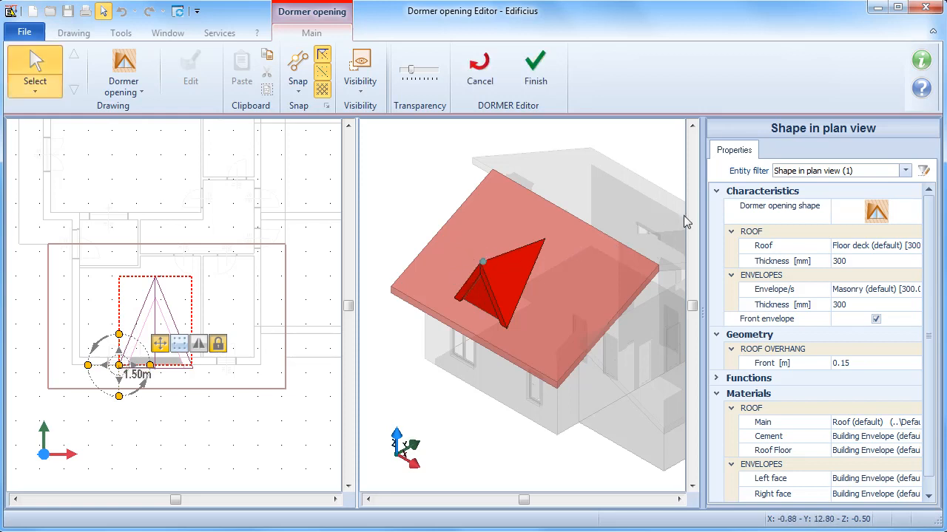
{"action": "mouse_move", "coordinate": [726, 163]}
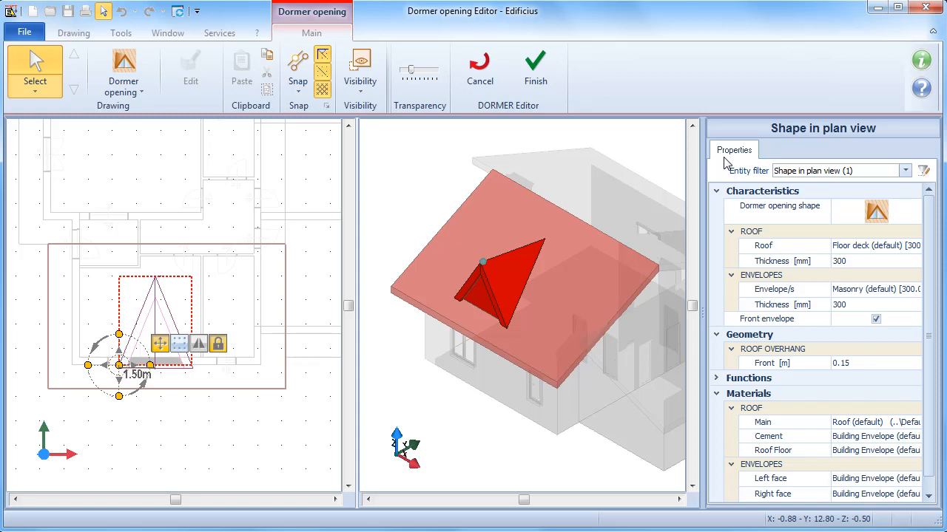
{"action": "mouse_move", "coordinate": [730, 212]}
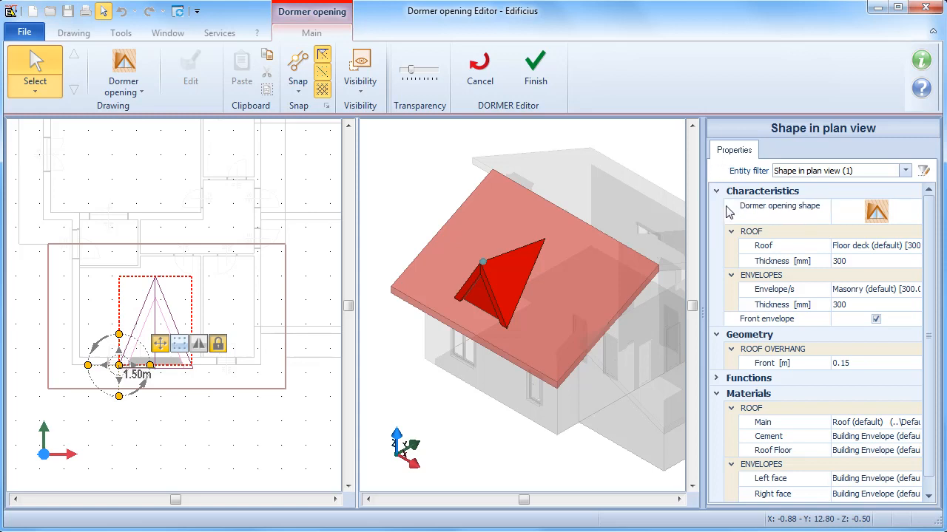